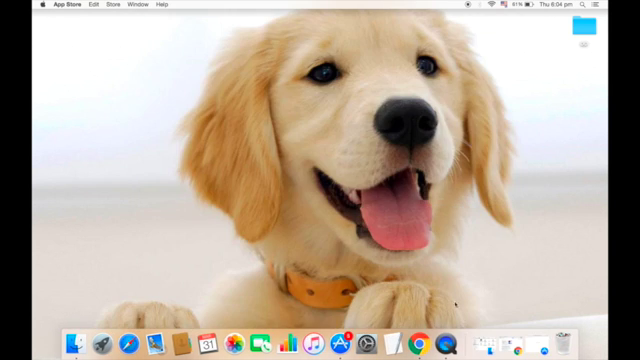
pyautogui.moveTo(531, 338)
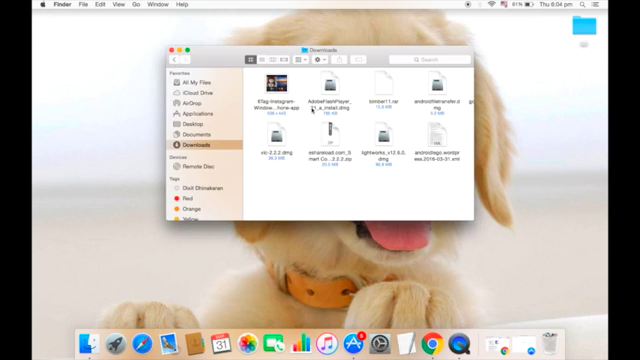
# Scroll the Downloads folder right to bring androidfiletransfer.dmg into view
pyautogui.hscroll(3)
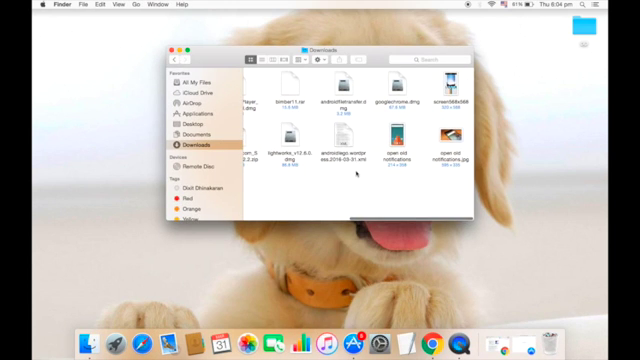
pyautogui.click(347, 85)
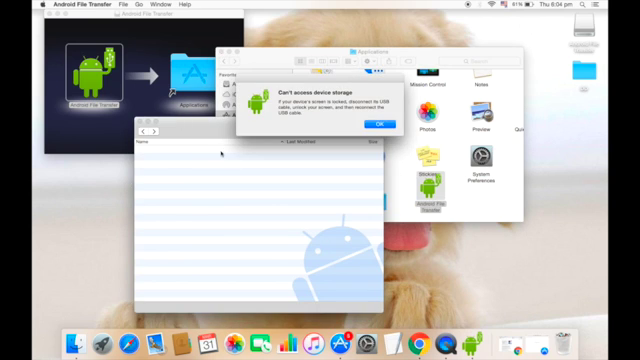
# Dismiss the 'Can't access device storage' alert in Android File Transfer
pyautogui.click(378, 123)
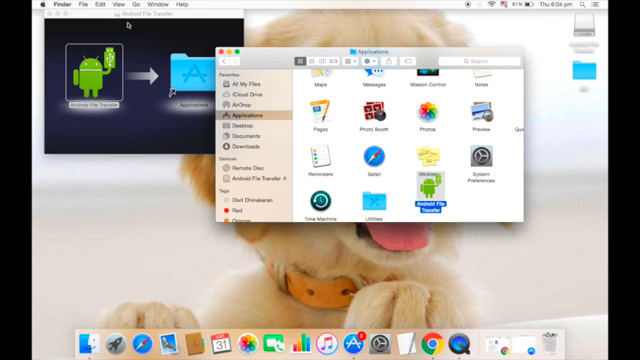